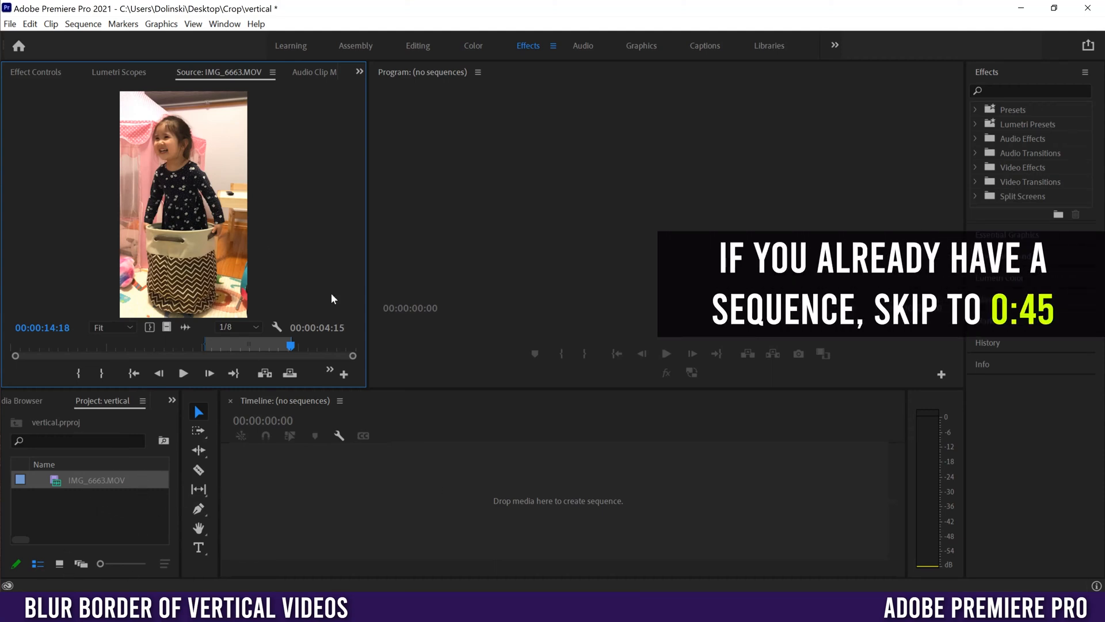
{"action": "mouse_move", "coordinate": [157, 233]}
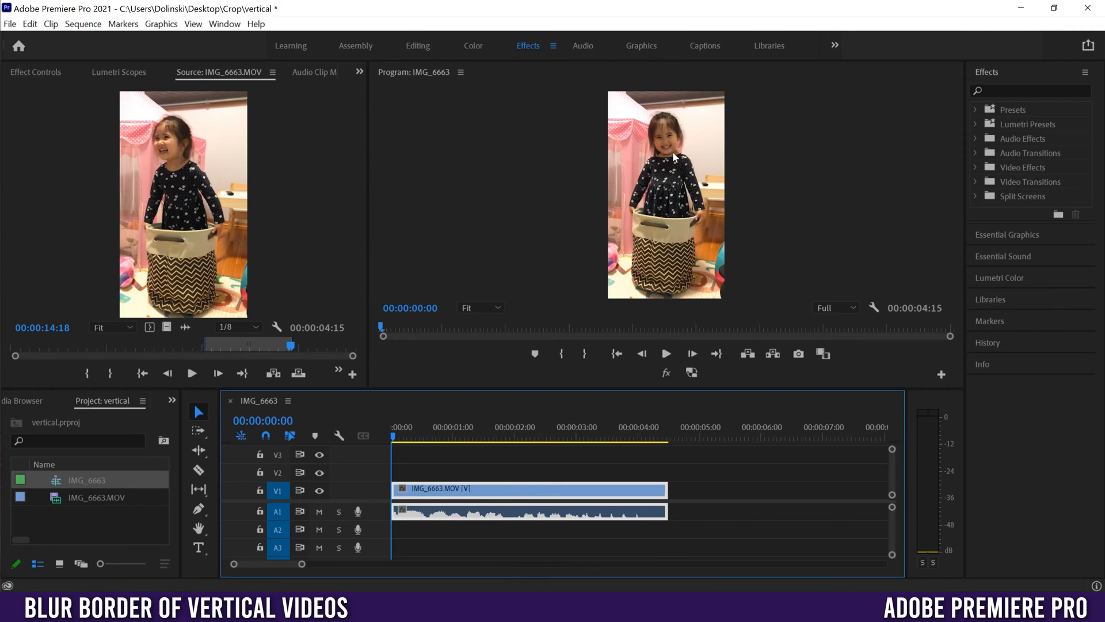
{"action": "mouse_move", "coordinate": [838, 280]}
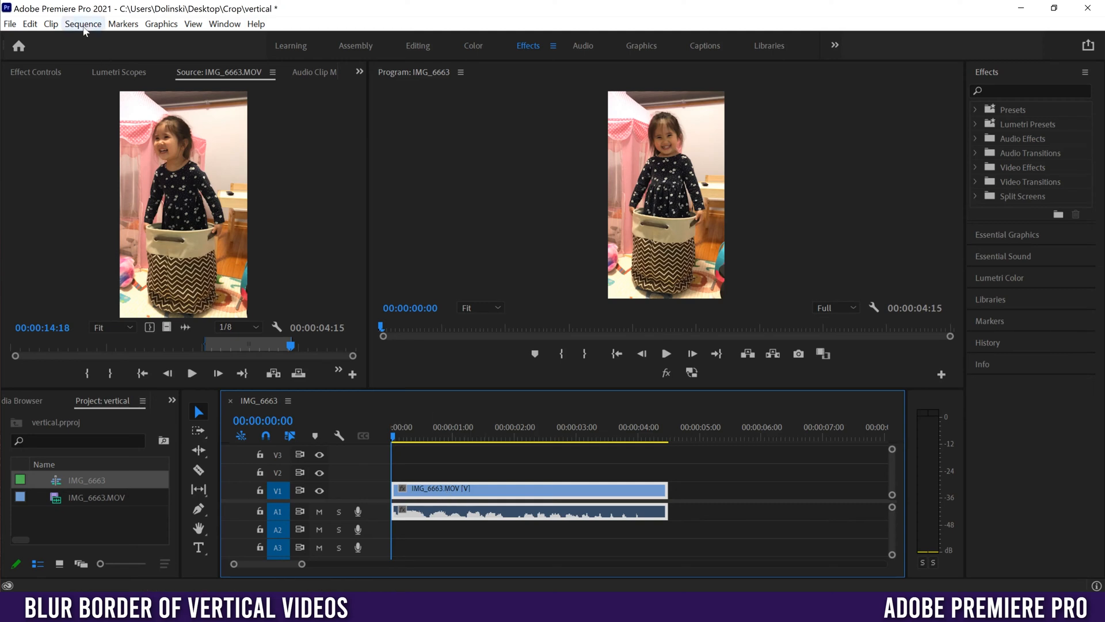
Set the IMG_6663 sequence frame to 3840×2160 horizontal and accept deleting previews.
{"action": "left_click", "coordinate": [82, 23]}
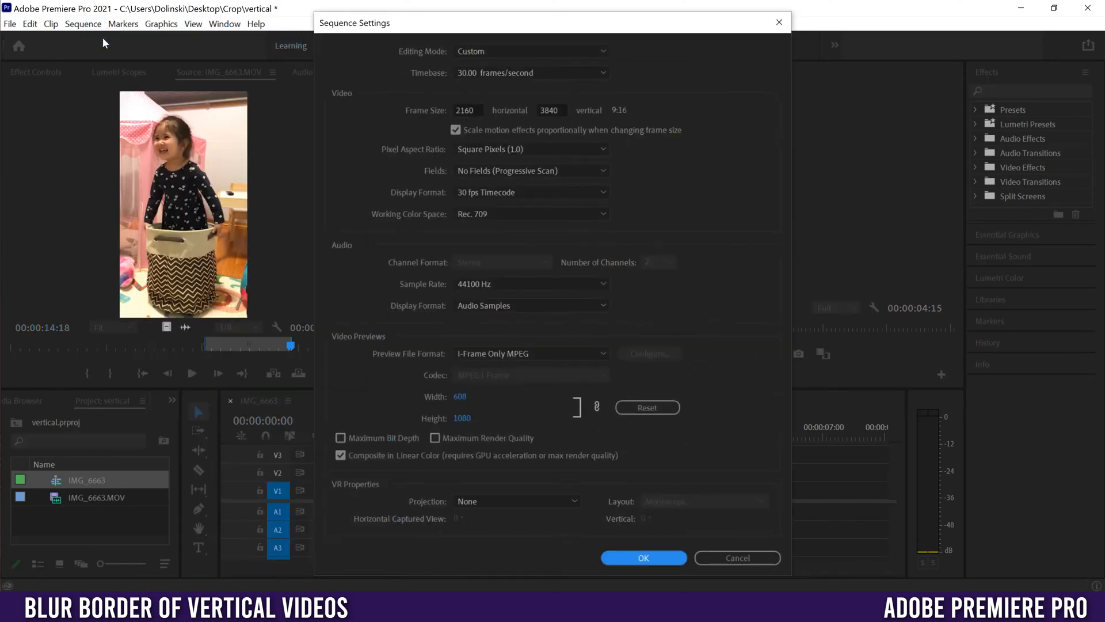
{"action": "mouse_move", "coordinate": [480, 109]}
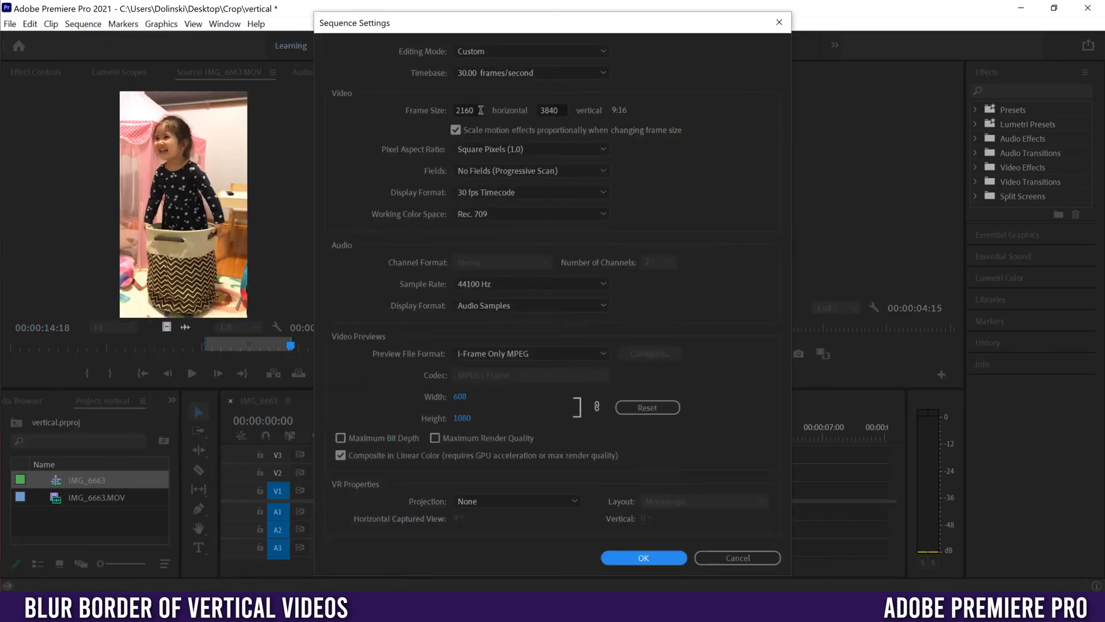
{"action": "triple_click", "coordinate": [464, 110]}
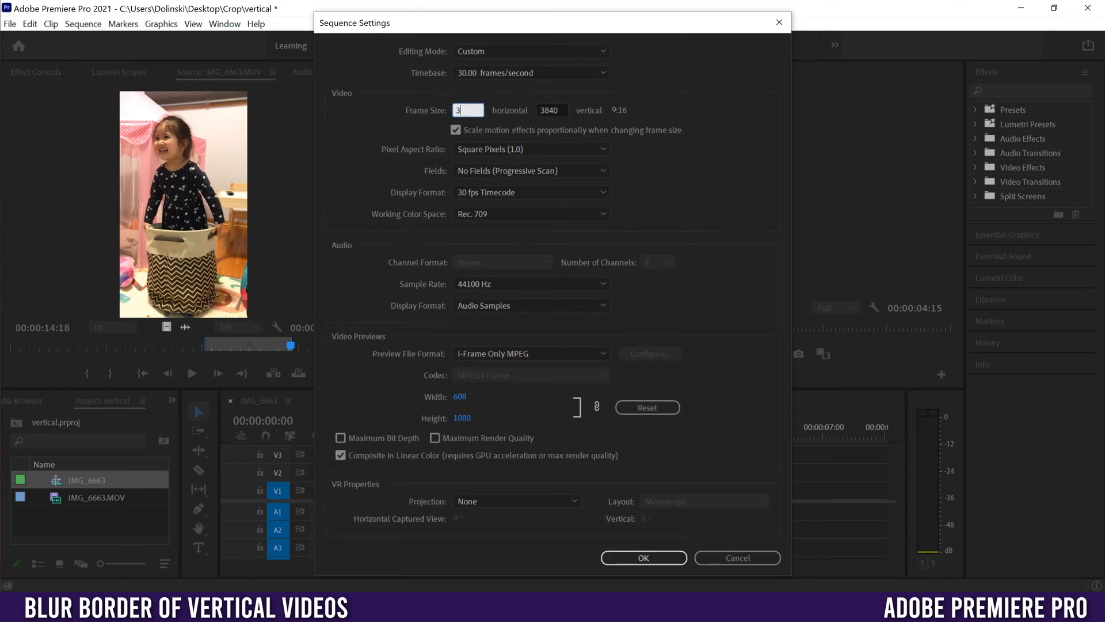
{"action": "type", "text": "840"}
{"action": "left_click", "coordinate": [552, 109]}
{"action": "type", "text": "2160"}
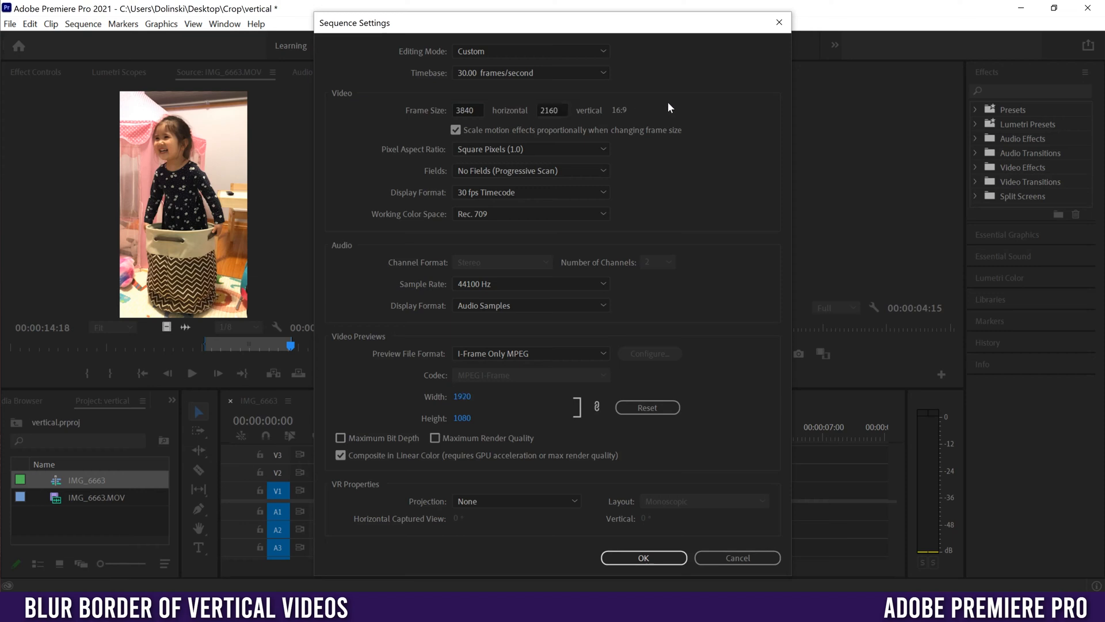
{"action": "mouse_move", "coordinate": [591, 114]}
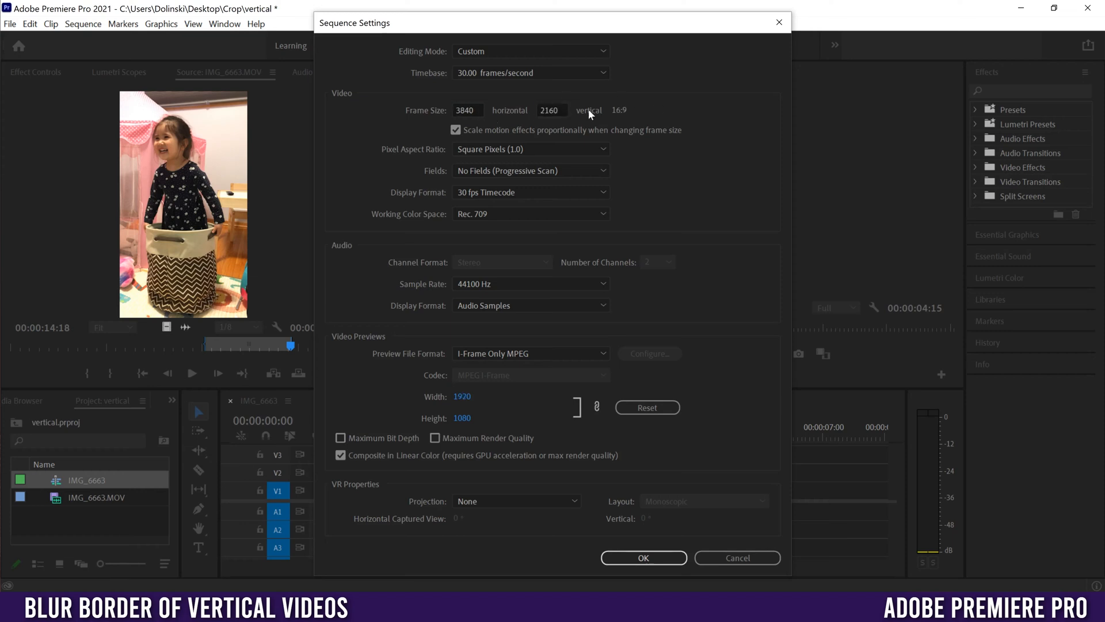
{"action": "left_click", "coordinate": [642, 558]}
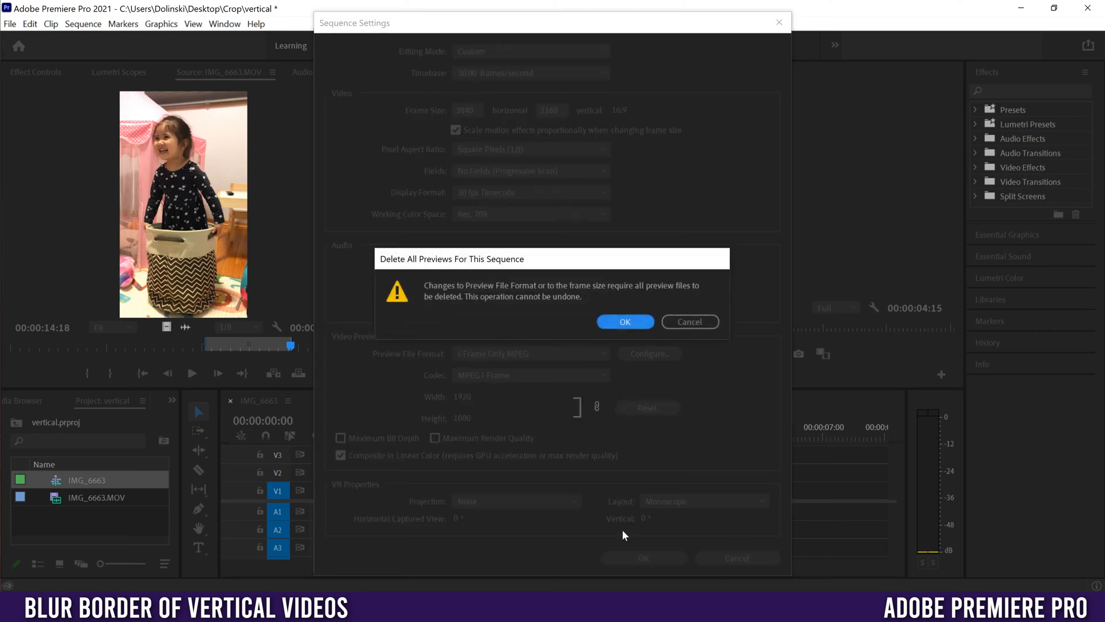
{"action": "left_click", "coordinate": [624, 321]}
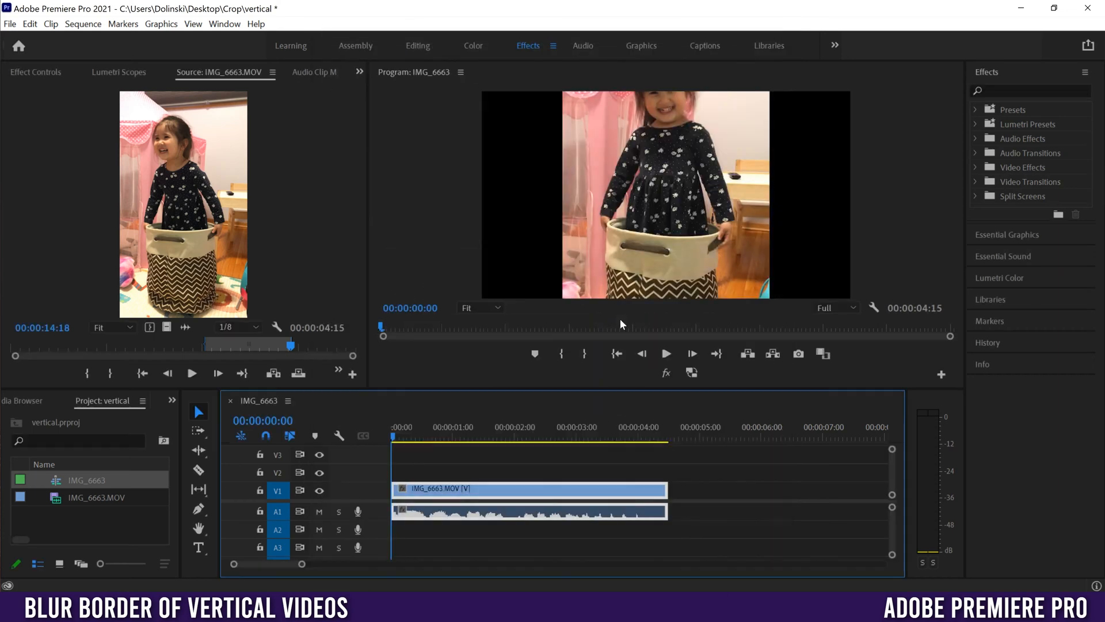
{"action": "type", "text": "gauss"}
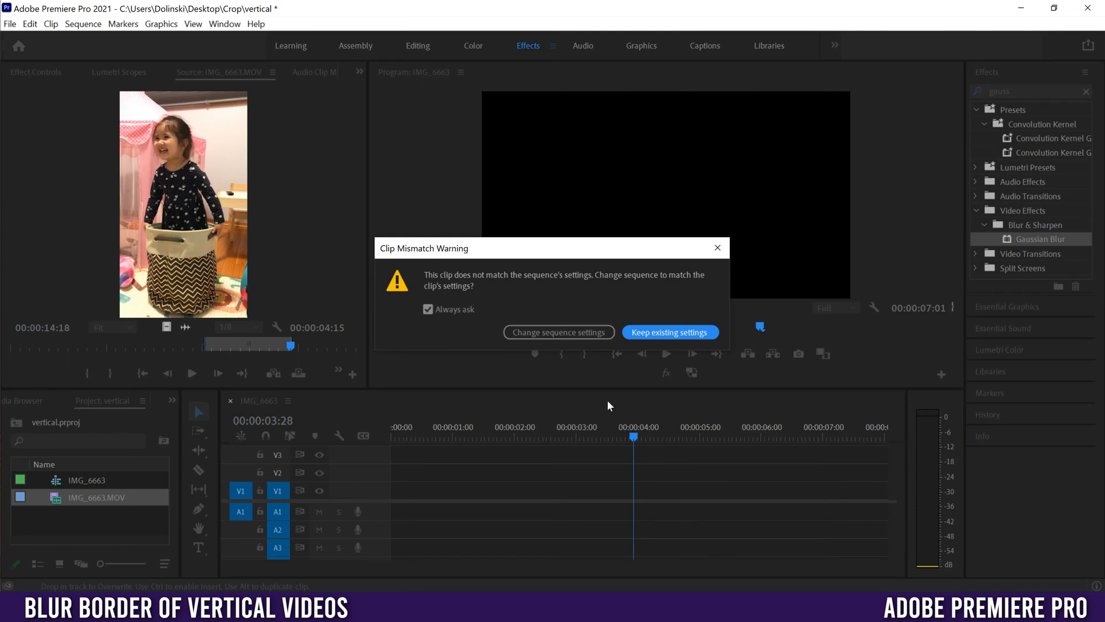
{"action": "left_click", "coordinate": [669, 332]}
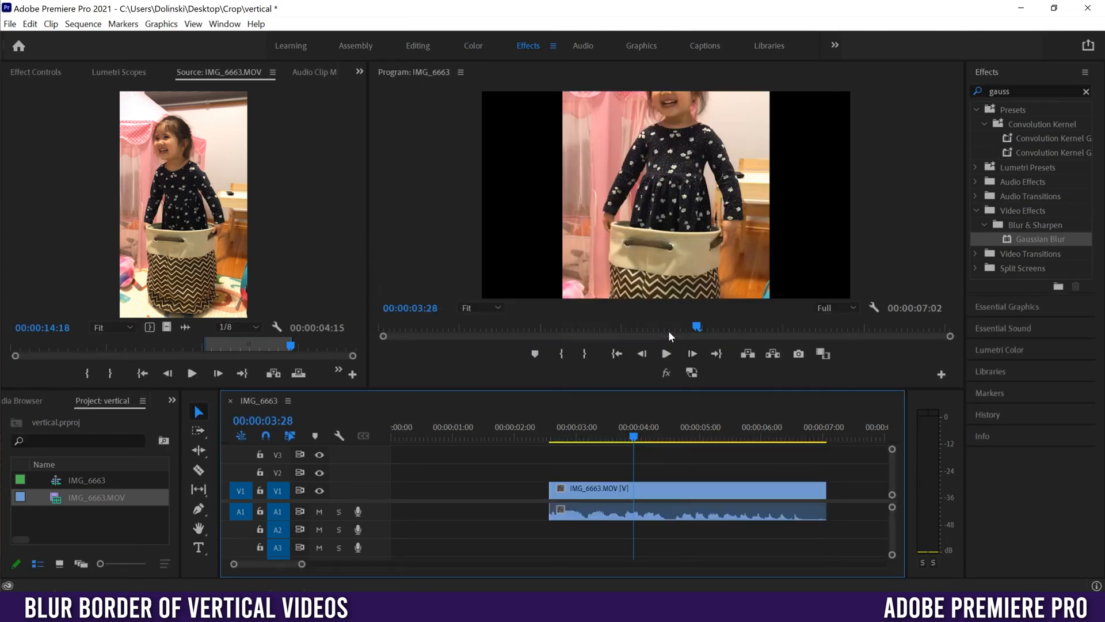
{"action": "mouse_move", "coordinate": [692, 332]}
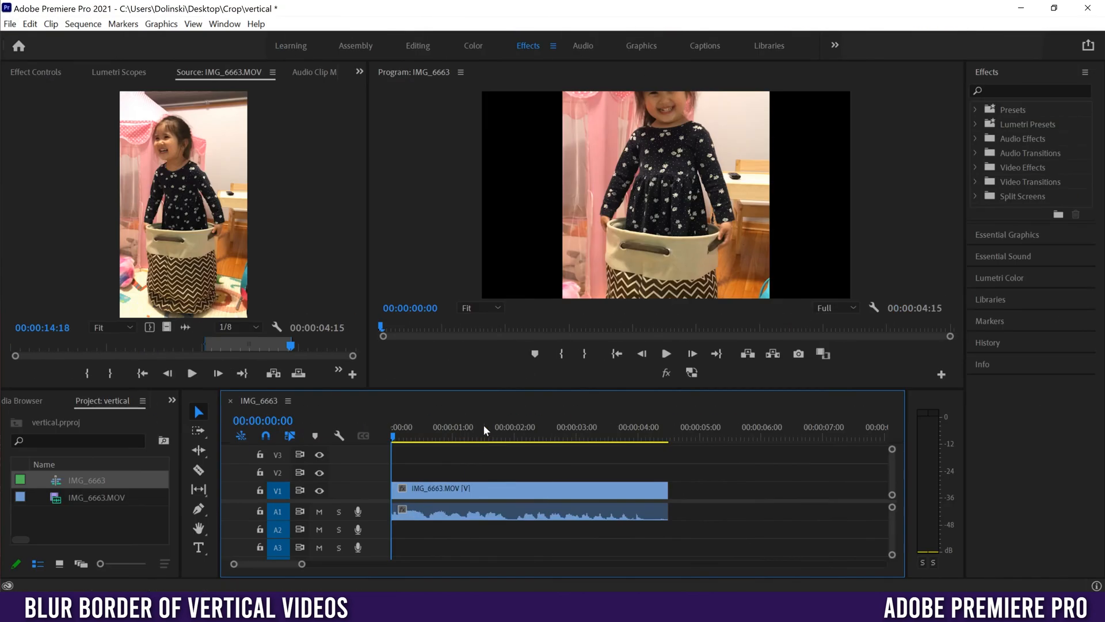
{"action": "mouse_move", "coordinate": [571, 253]}
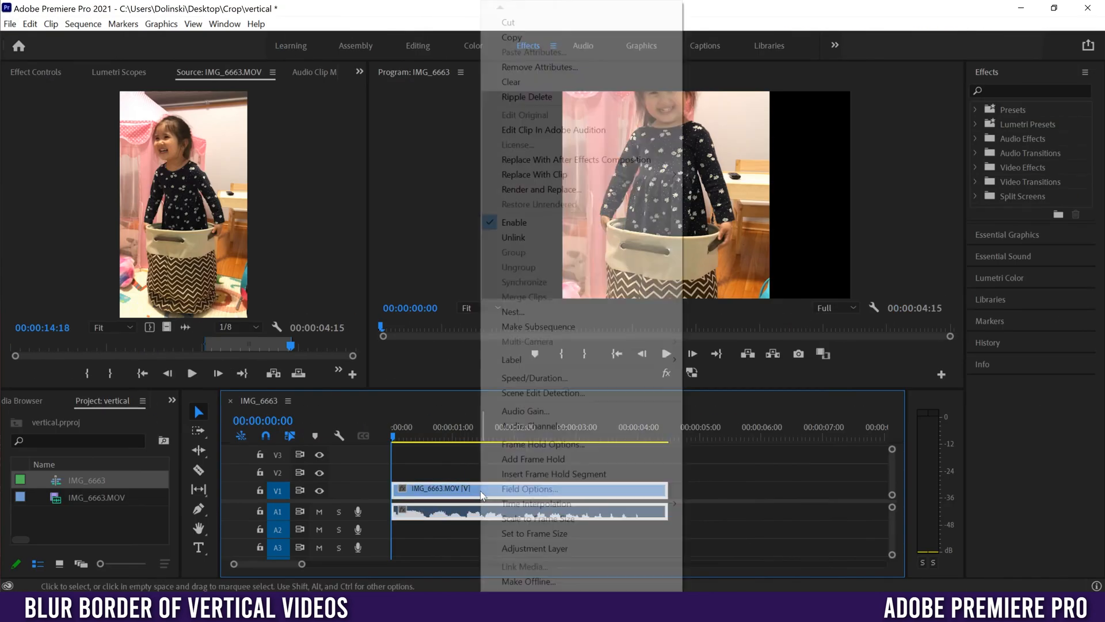
{"action": "mouse_move", "coordinate": [537, 533]}
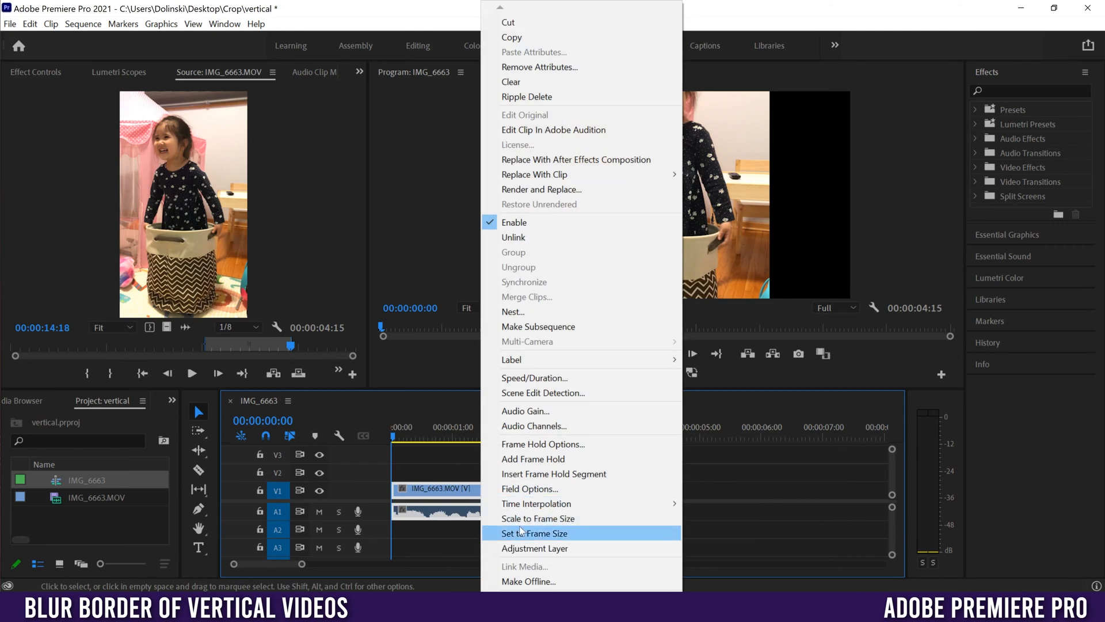
Apply Set to Frame Size to the IMG_6663 clip on the timeline.
{"action": "left_click", "coordinate": [537, 533]}
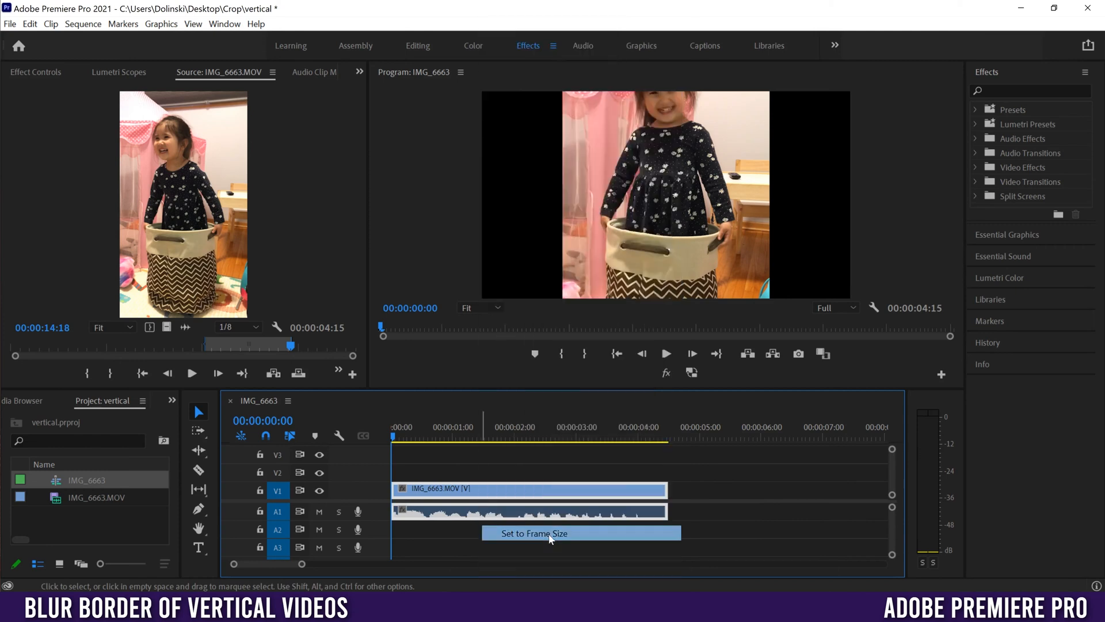
{"action": "left_click", "coordinate": [534, 533]}
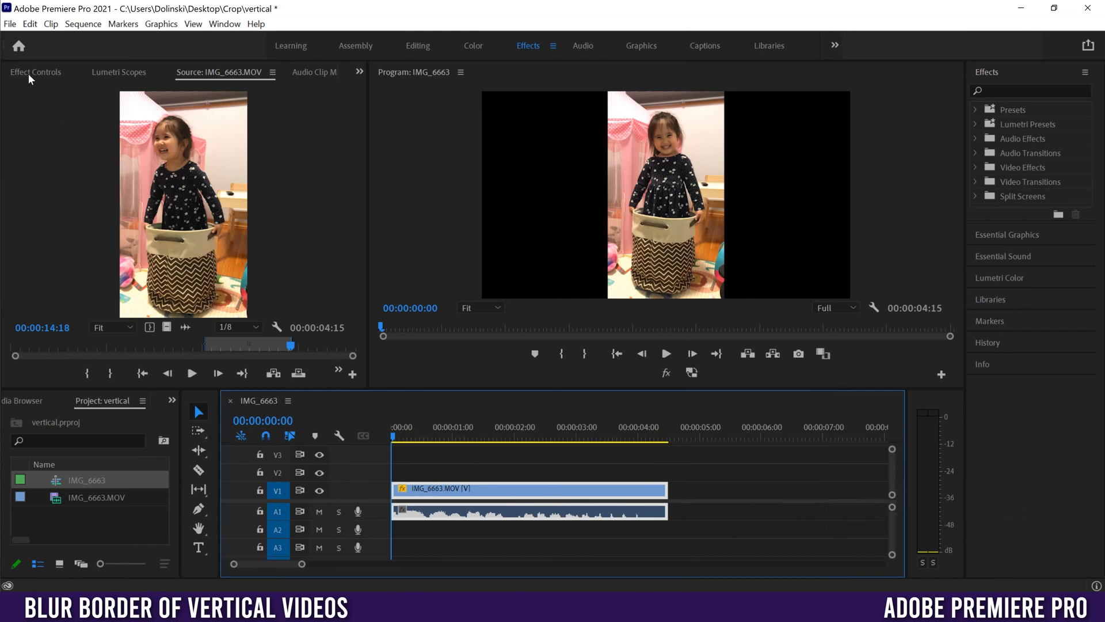
{"action": "mouse_move", "coordinate": [224, 23]}
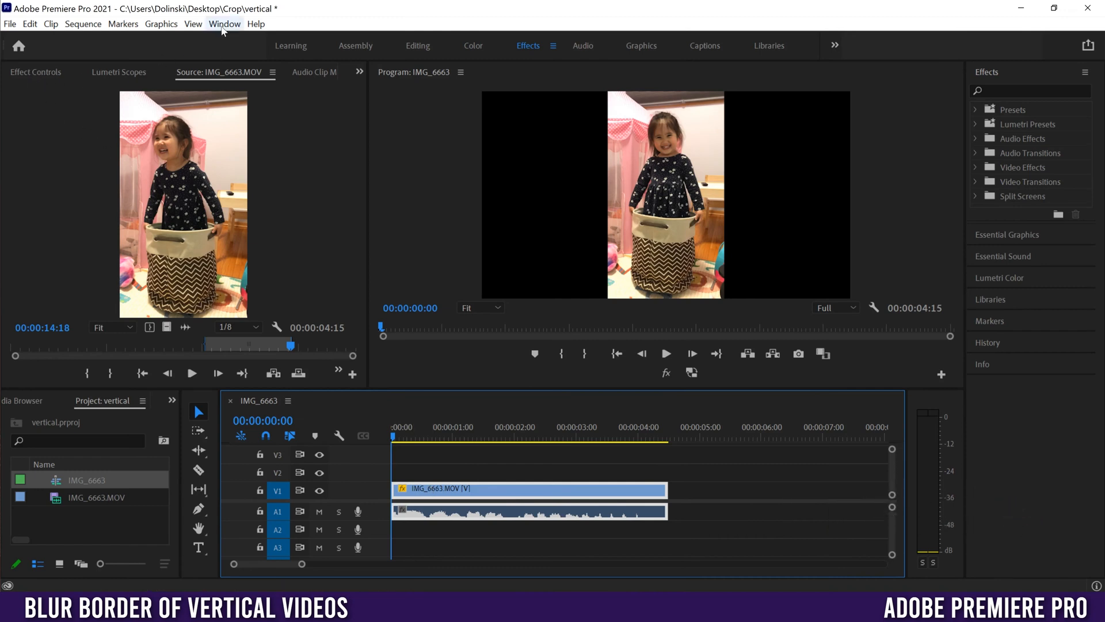
Open Effect Controls and lower the clip's Motion Scale to 62.3.
{"action": "left_click", "coordinate": [223, 23]}
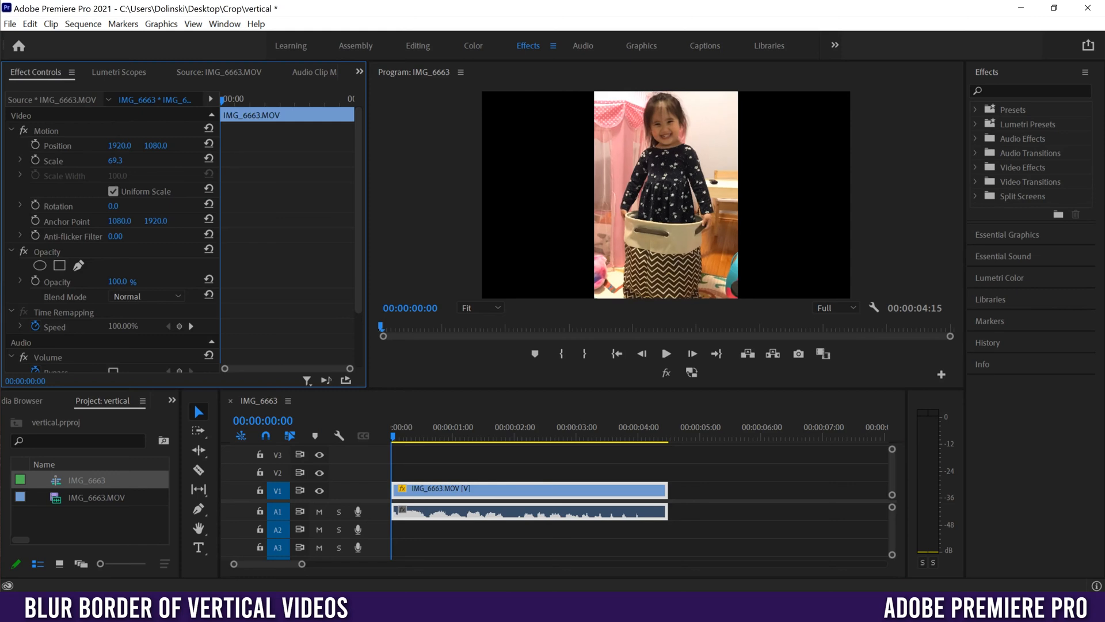
{"action": "left_click_drag", "start_coordinate": [123, 160], "coordinate": [110, 160]}
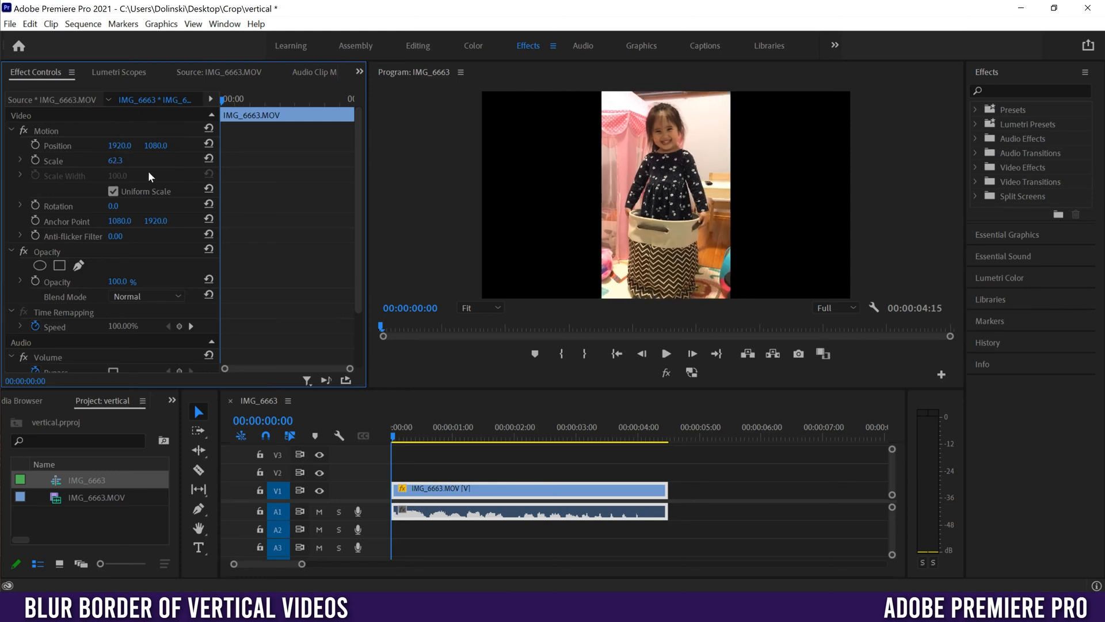
{"action": "mouse_move", "coordinate": [514, 129]}
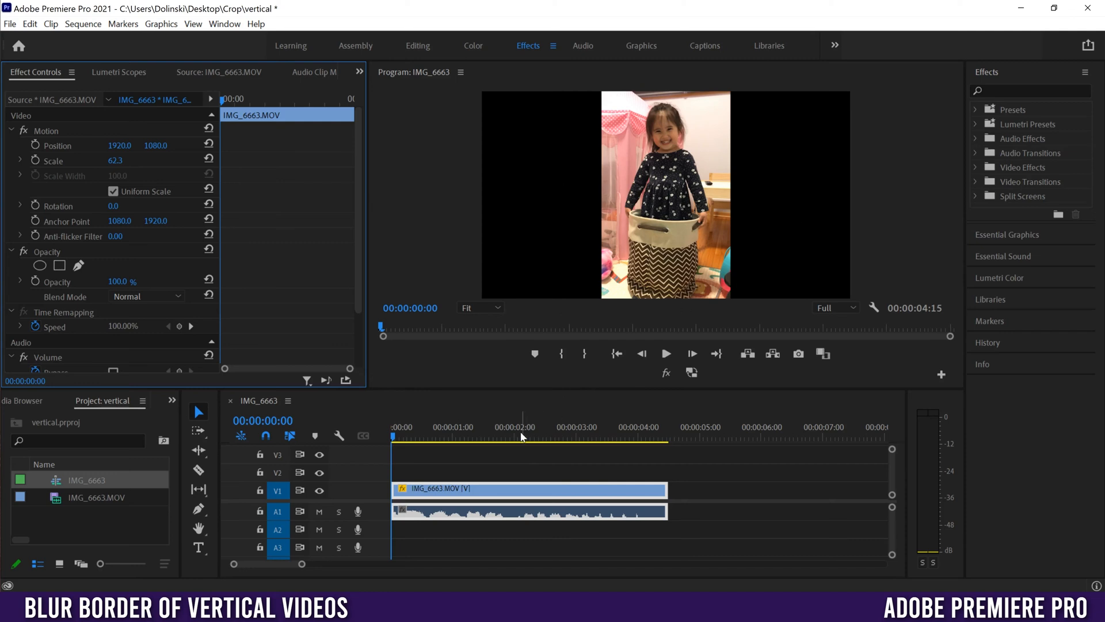
{"action": "mouse_move", "coordinate": [670, 258]}
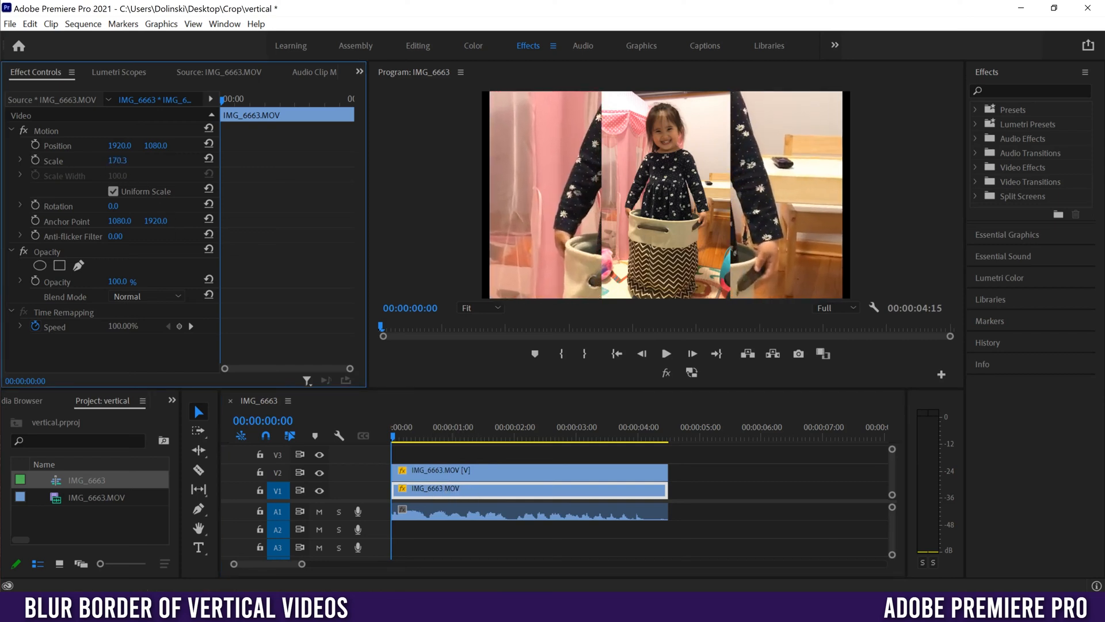
Enlarge the V1 background copy to scale 182.3 and shift it slightly upward.
{"action": "left_click_drag", "start_coordinate": [118, 160], "coordinate": [130, 160]}
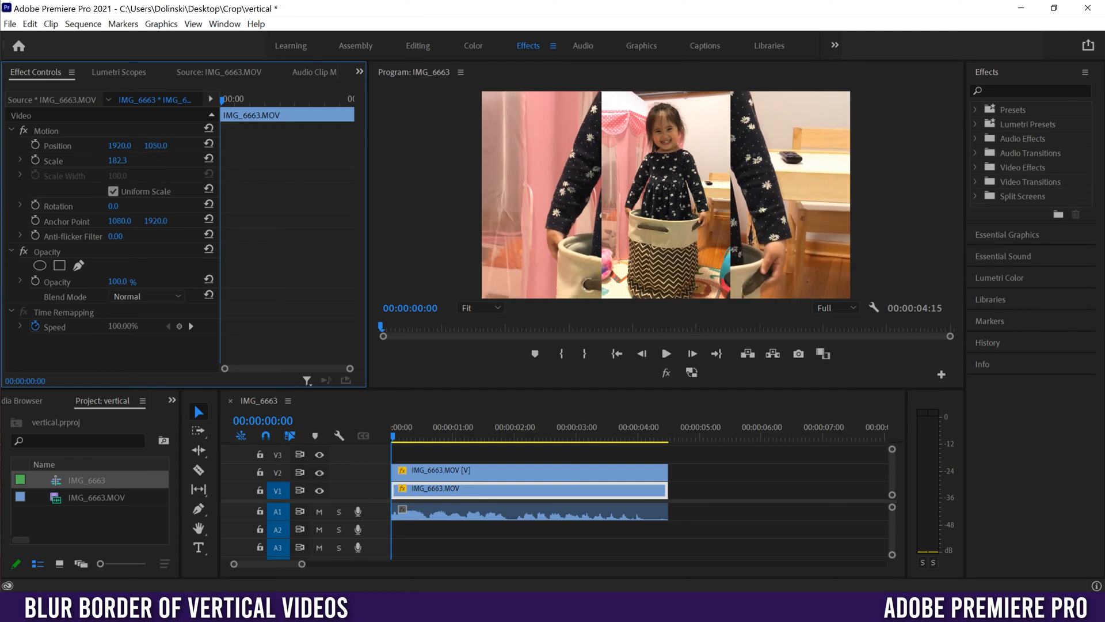
{"action": "left_click_drag", "start_coordinate": [155, 144], "coordinate": [155, 145]}
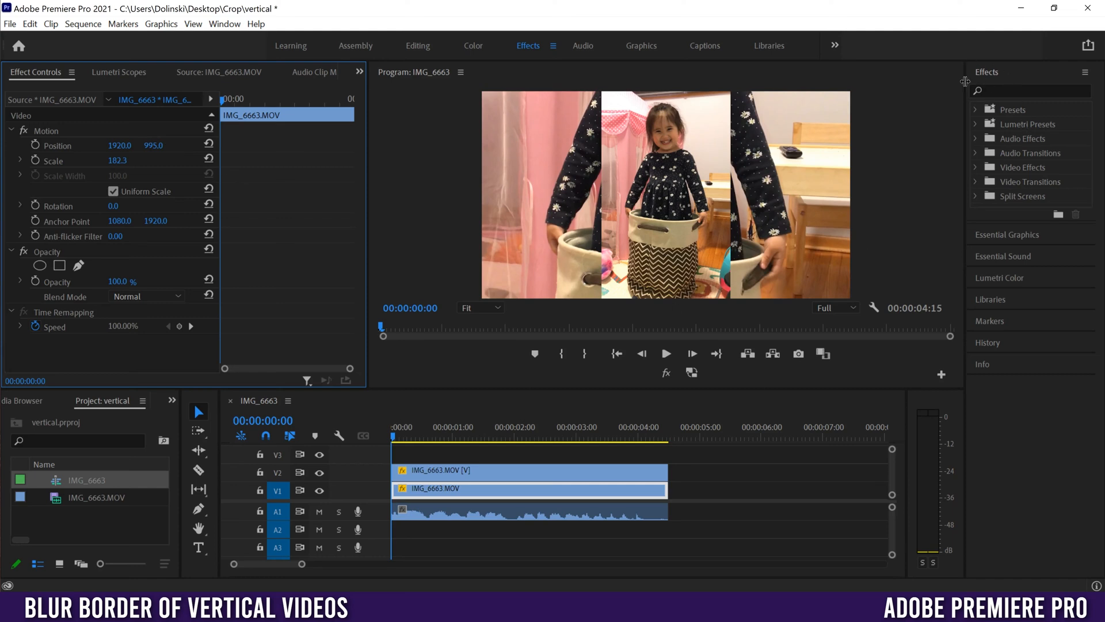
{"action": "left_click", "coordinate": [224, 23]}
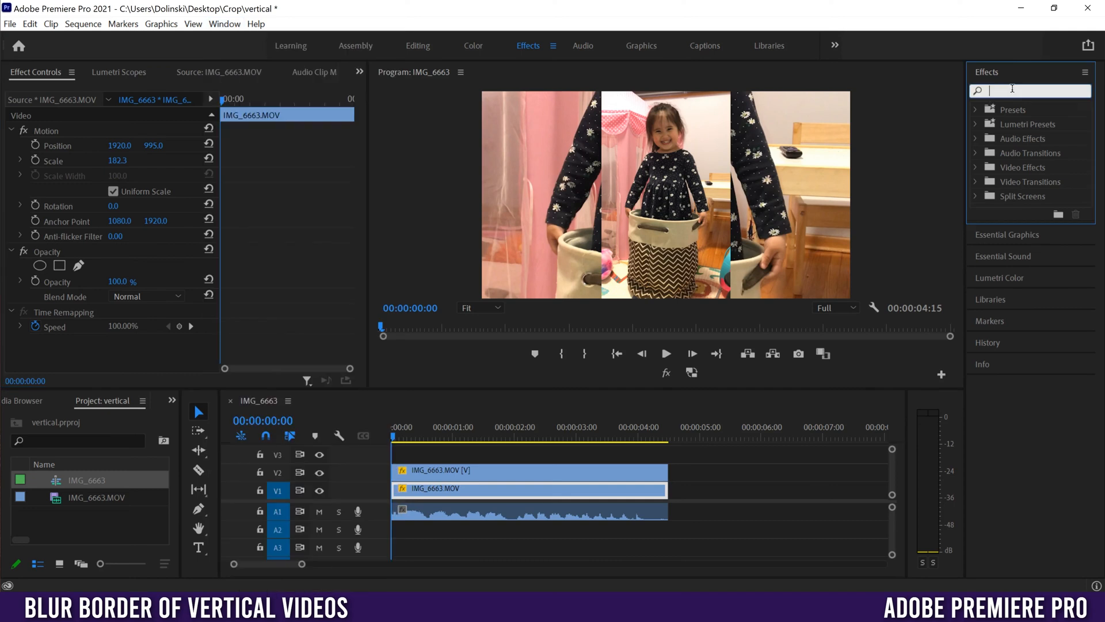
Add Gaussian Blur with blurriness 76 to the background copy and play back to preview.
{"action": "type", "text": "gauss"}
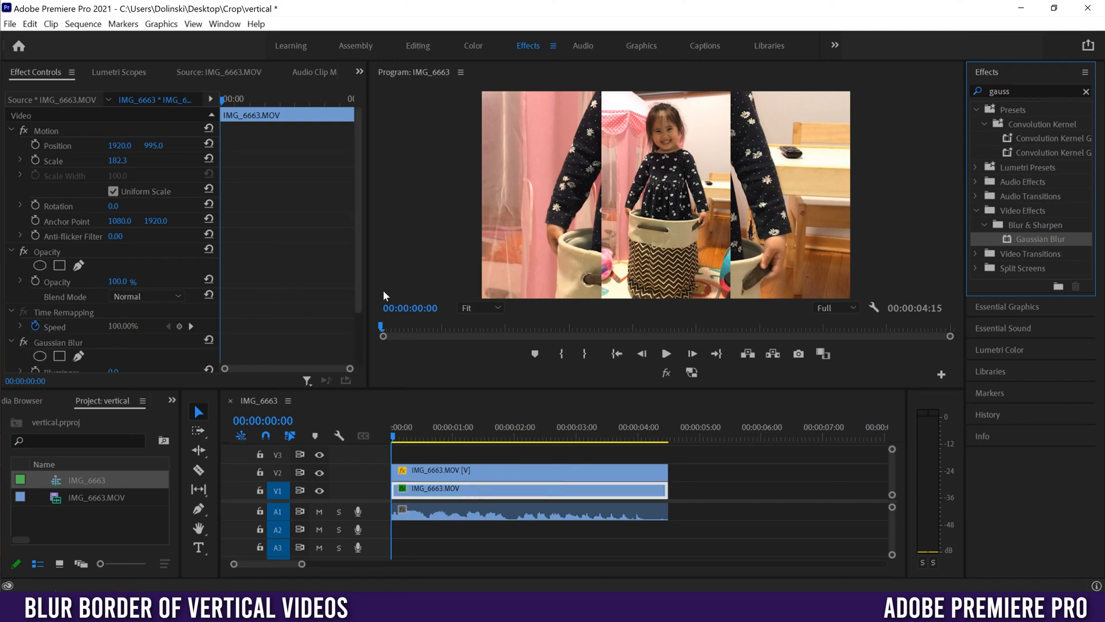
{"action": "scroll", "scroll_direction": "down", "scroll_amount": 3}
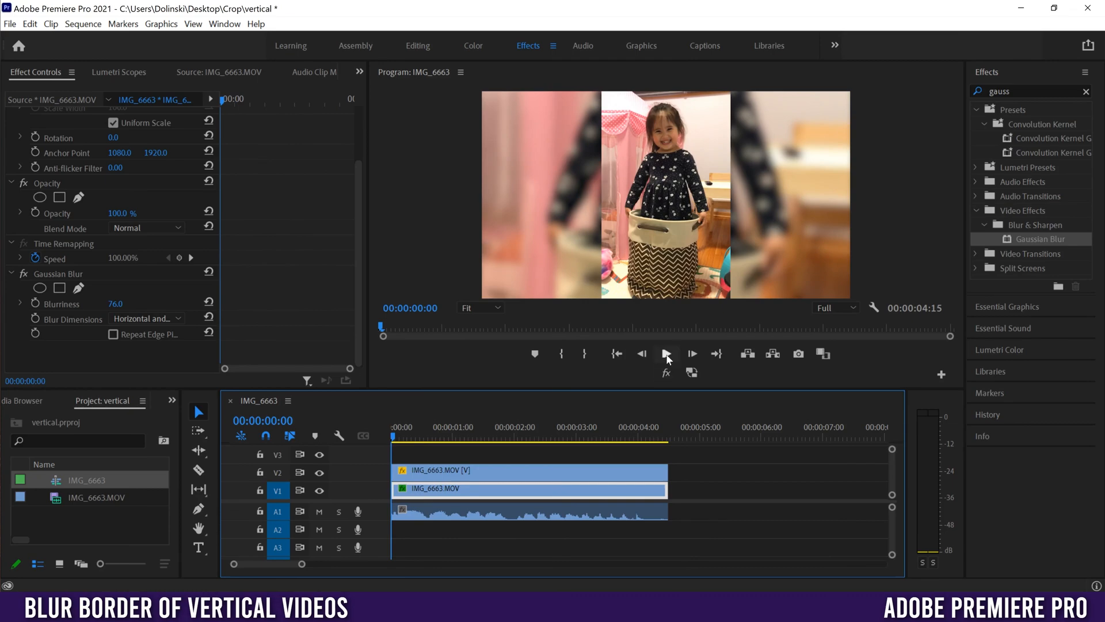
{"action": "left_click", "coordinate": [666, 353]}
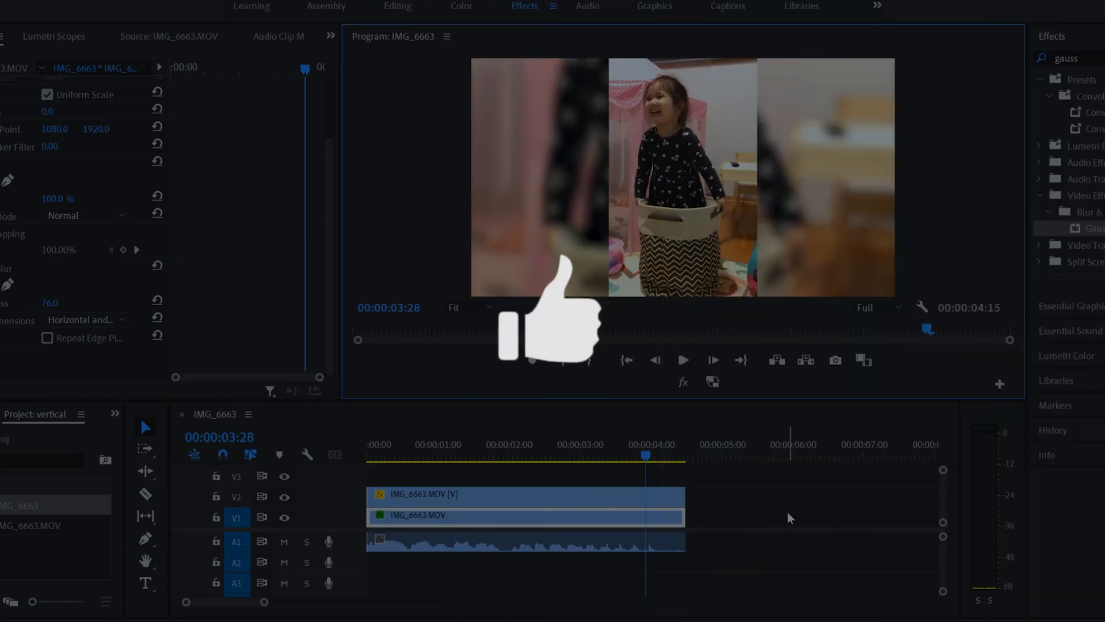